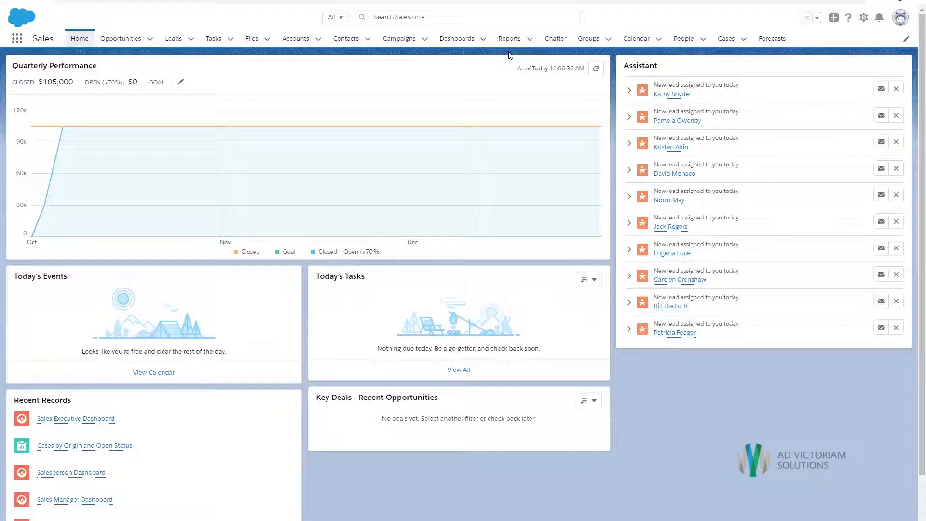
pyautogui.moveTo(488, 53)
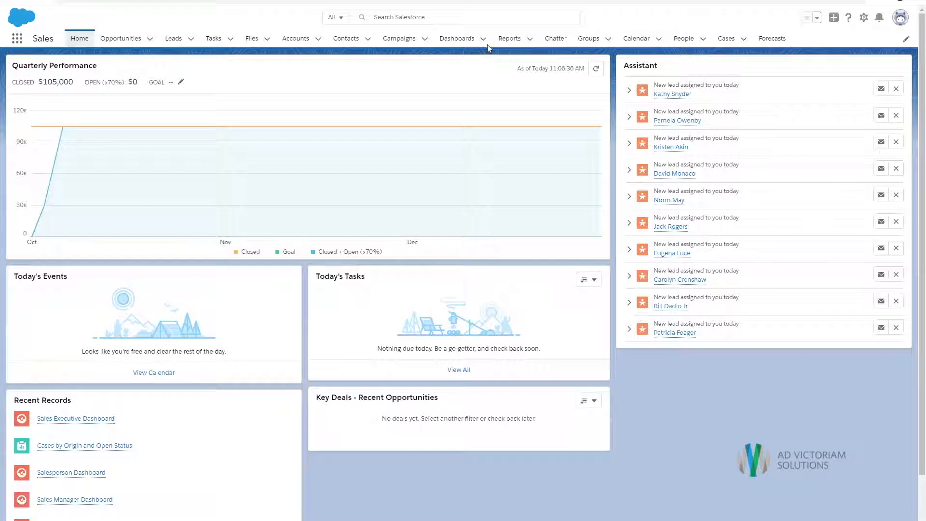
# - Open the Sales Executive Dashboard from the Dashboards list
pyautogui.click(456, 38)
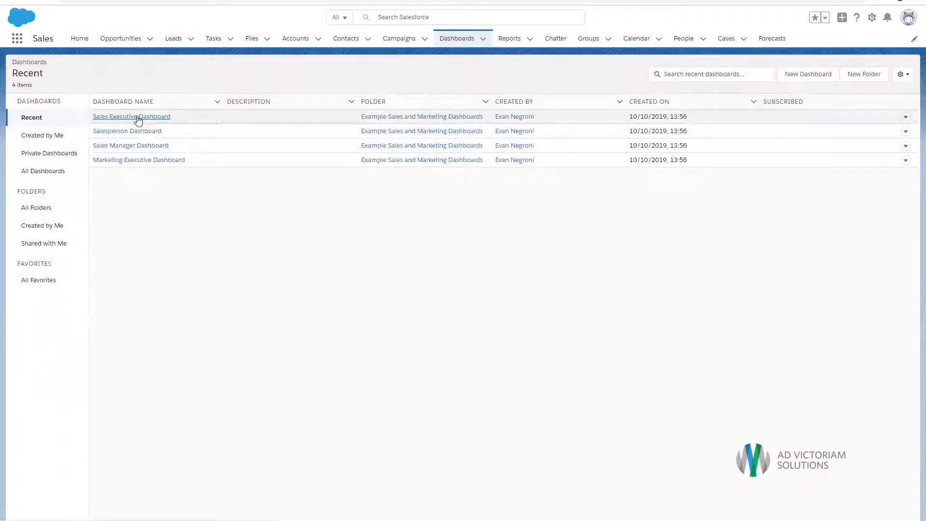
pyautogui.click(131, 116)
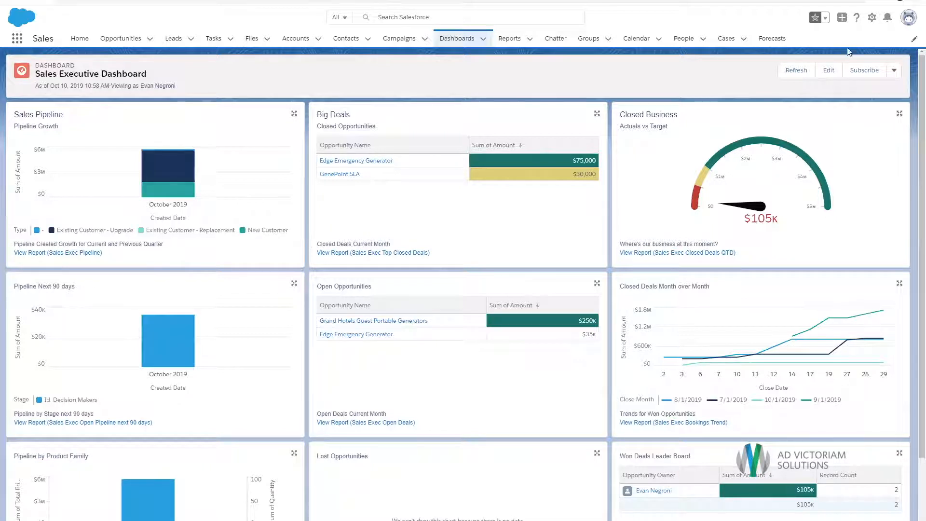
# - Go to Setup and find Lightning App Builder via a Quick Find search for 'ligh'
pyautogui.click(871, 18)
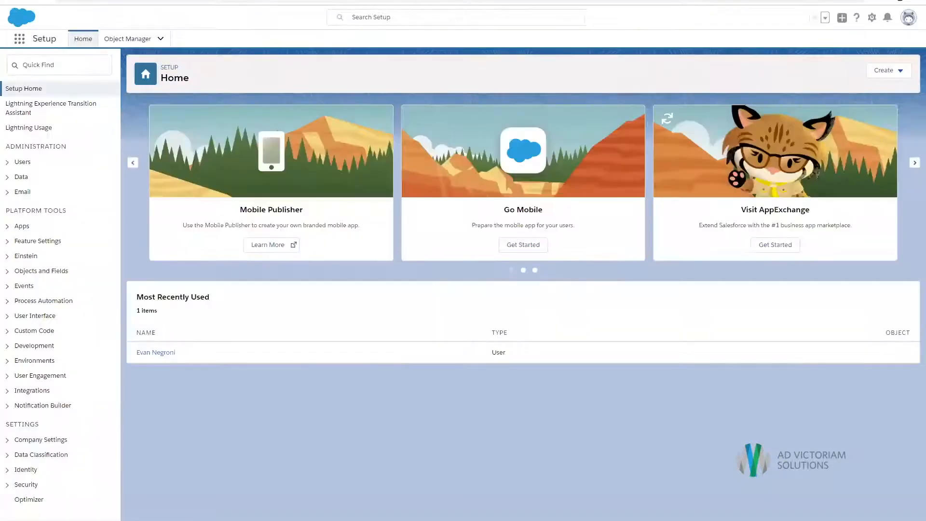
pyautogui.click(59, 64)
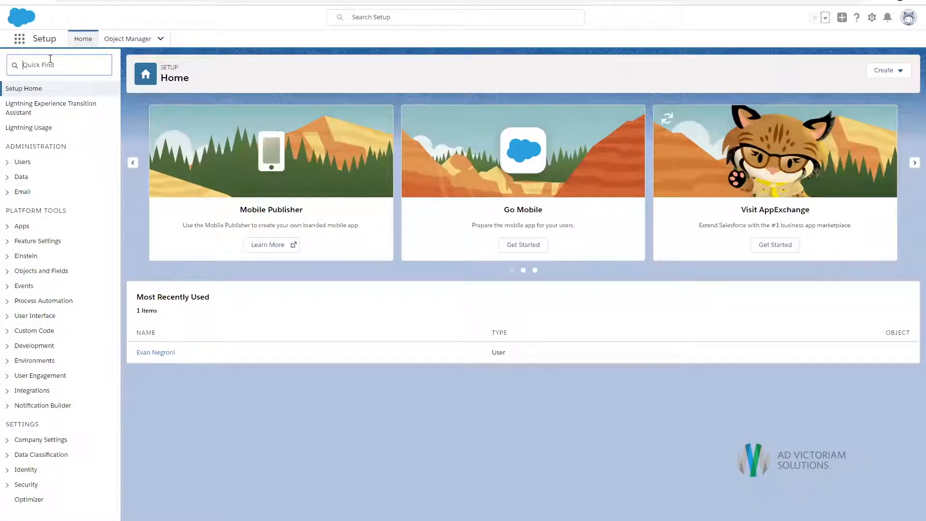
pyautogui.write('lightning app')
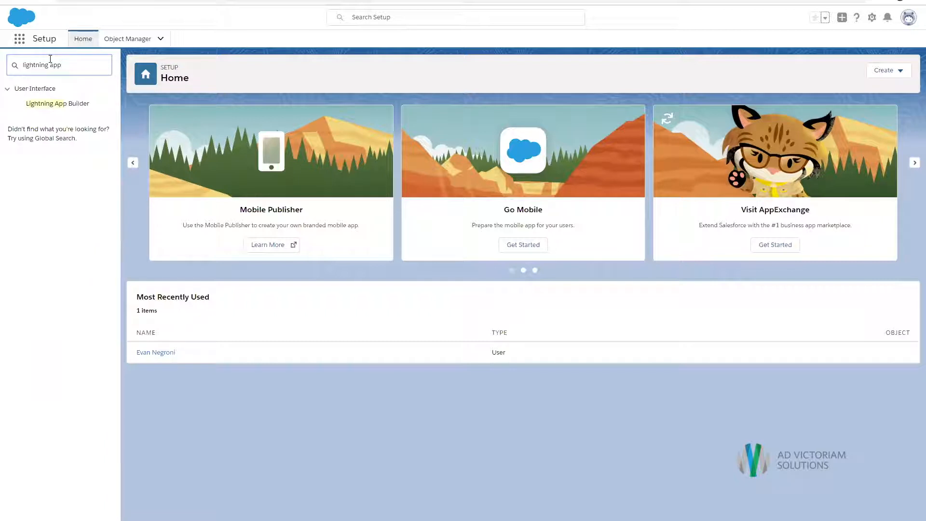
pyautogui.click(58, 103)
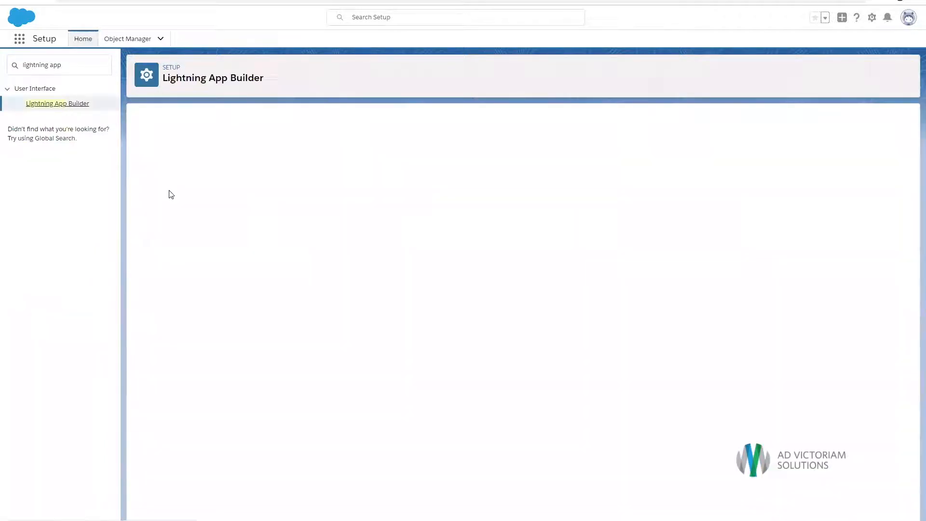
pyautogui.click(57, 104)
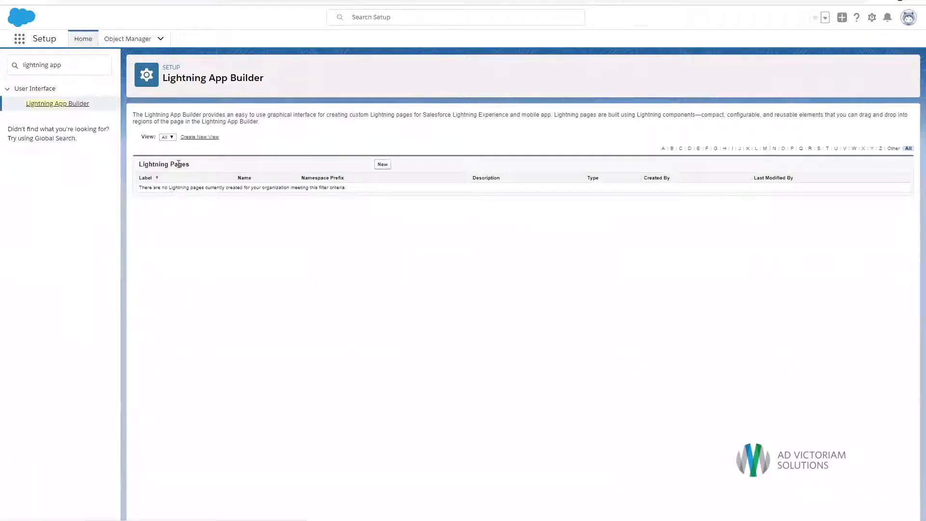
pyautogui.moveTo(341, 224)
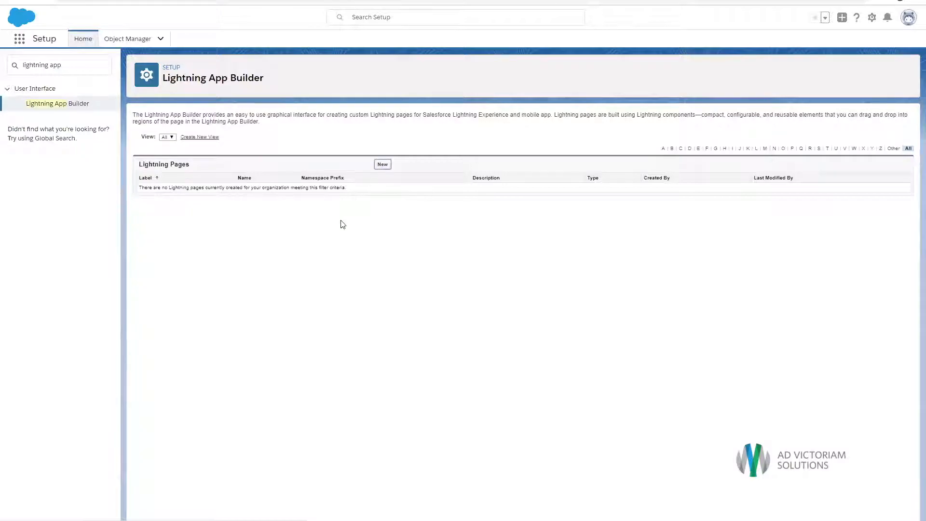
# - Create a new App Page labelled 'My Sales Dashboard' with the One Region template
pyautogui.click(382, 164)
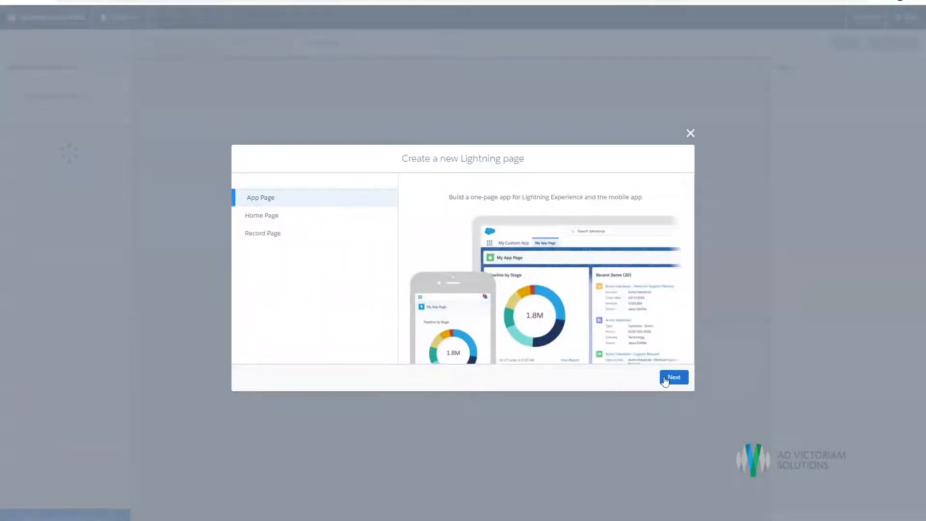
pyautogui.click(674, 376)
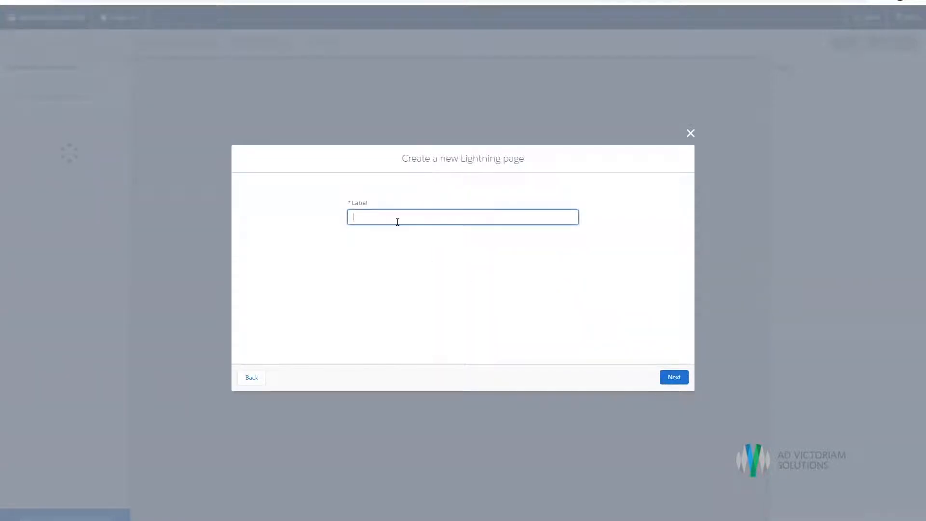
pyautogui.write('My Sas')
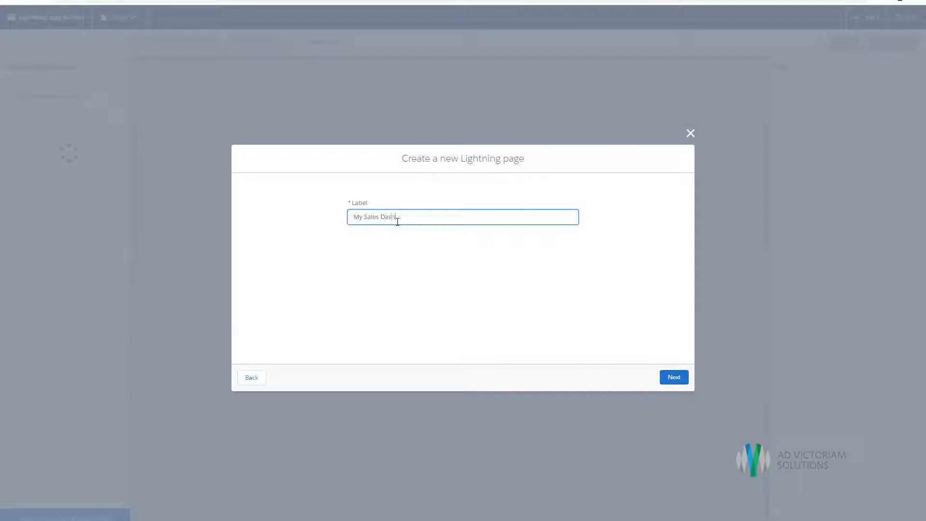
pyautogui.write('hboard')
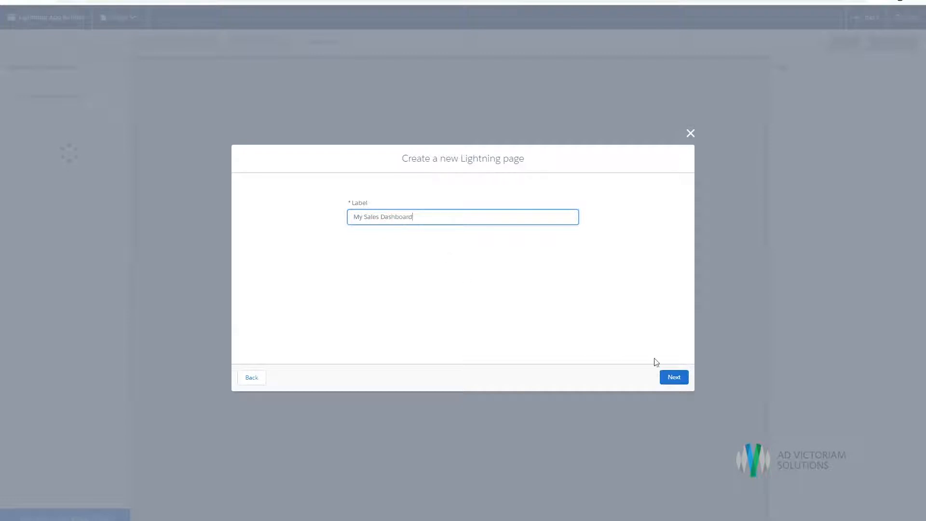
pyautogui.click(673, 377)
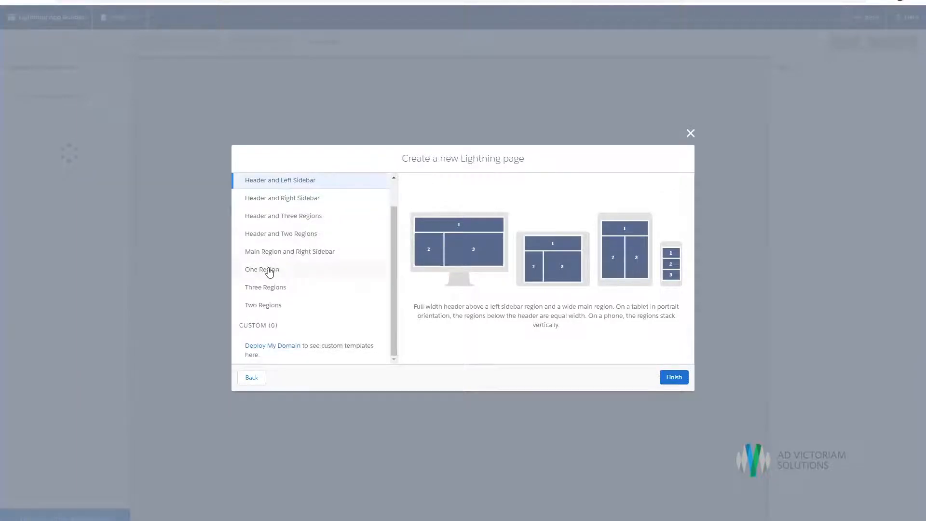
pyautogui.click(264, 269)
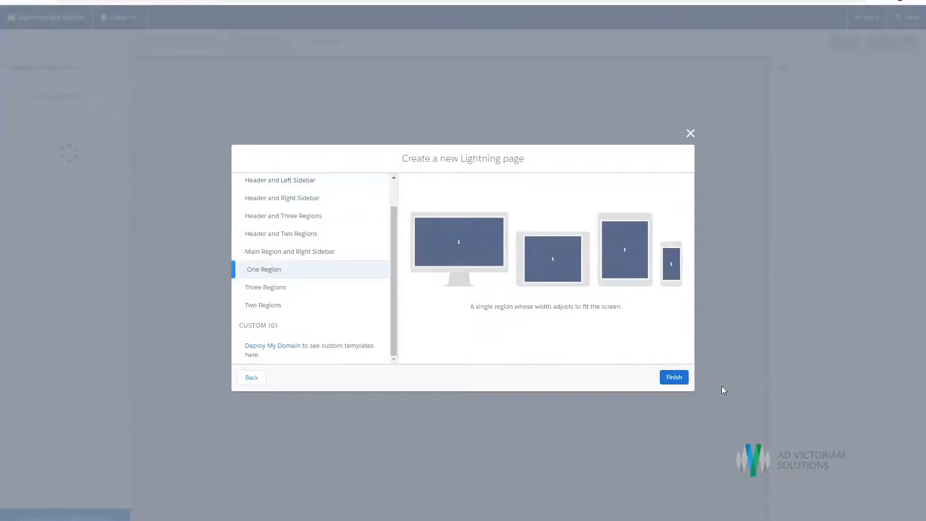
pyautogui.click(673, 377)
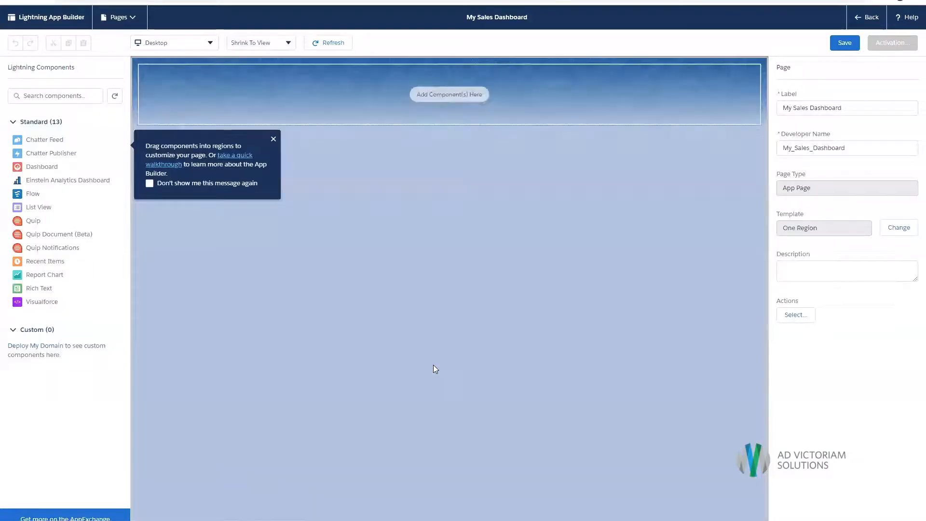
# - Add the Dashboard component showing Sales Executive Dashboard to the region and save
pyautogui.click(273, 139)
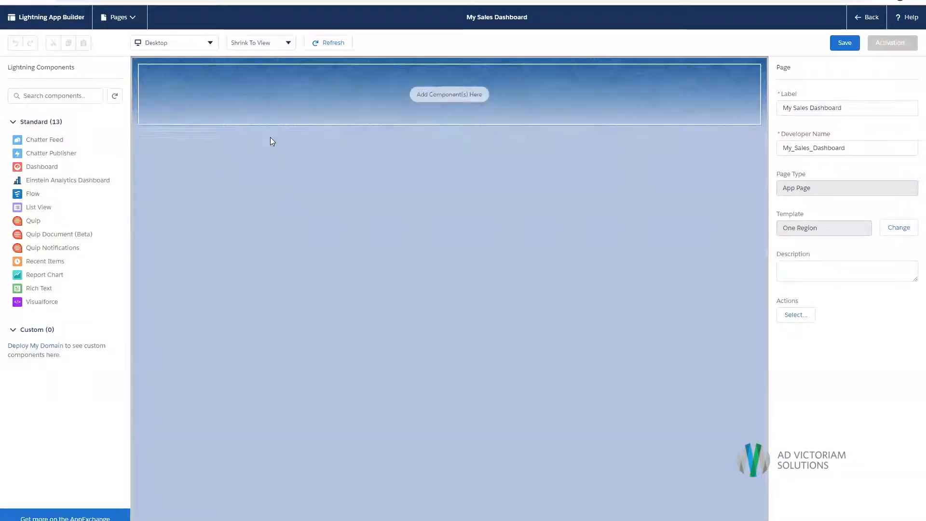
pyautogui.click(55, 96)
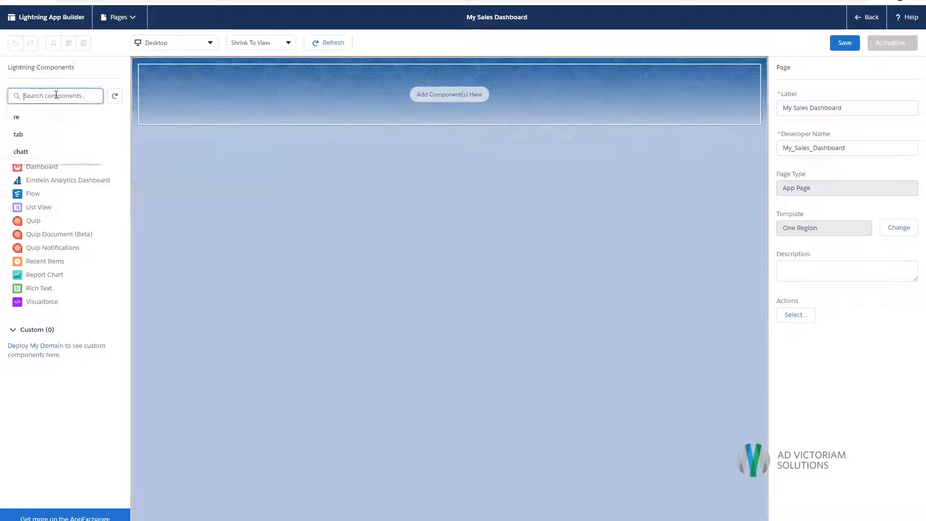
pyautogui.write('dash')
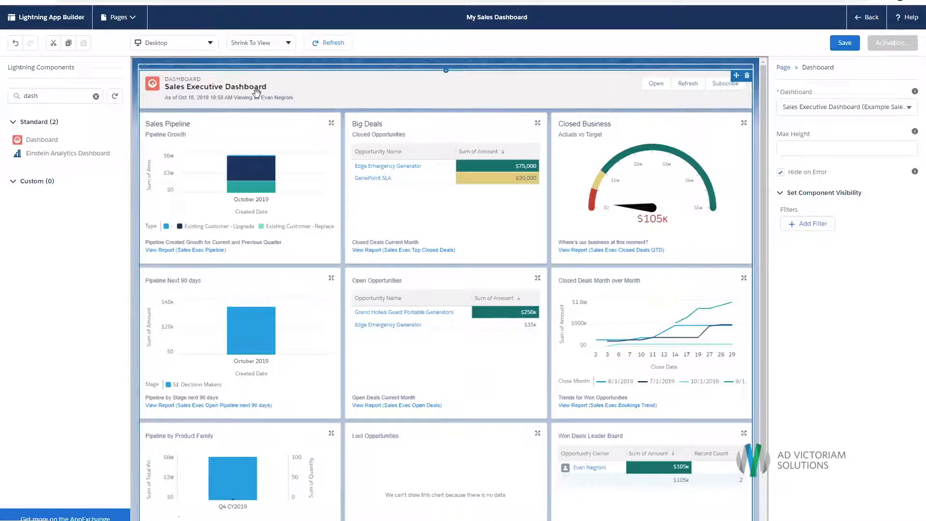
pyautogui.moveTo(637, 440)
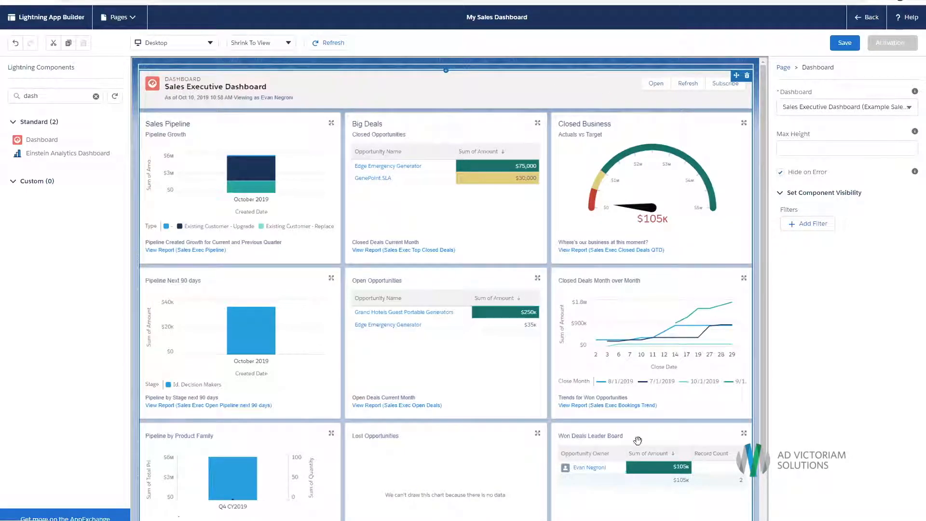
pyautogui.click(844, 42)
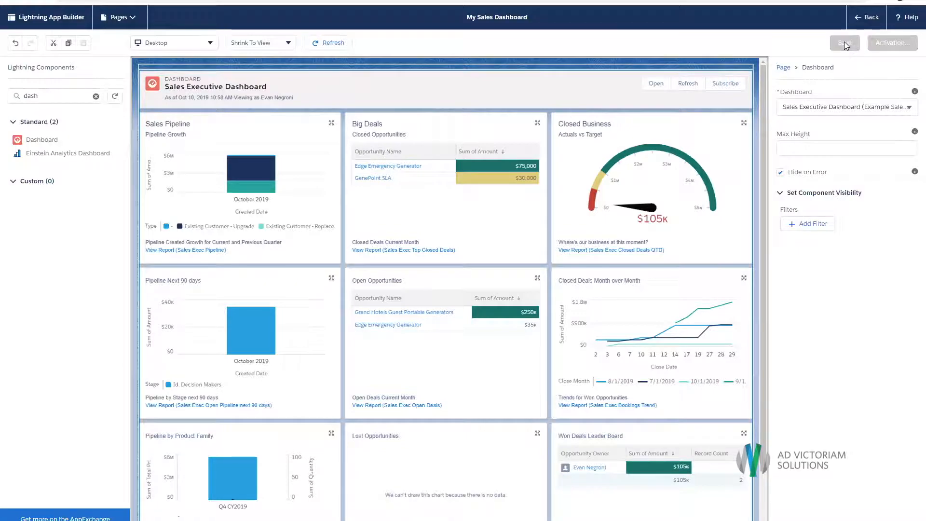
pyautogui.click(844, 43)
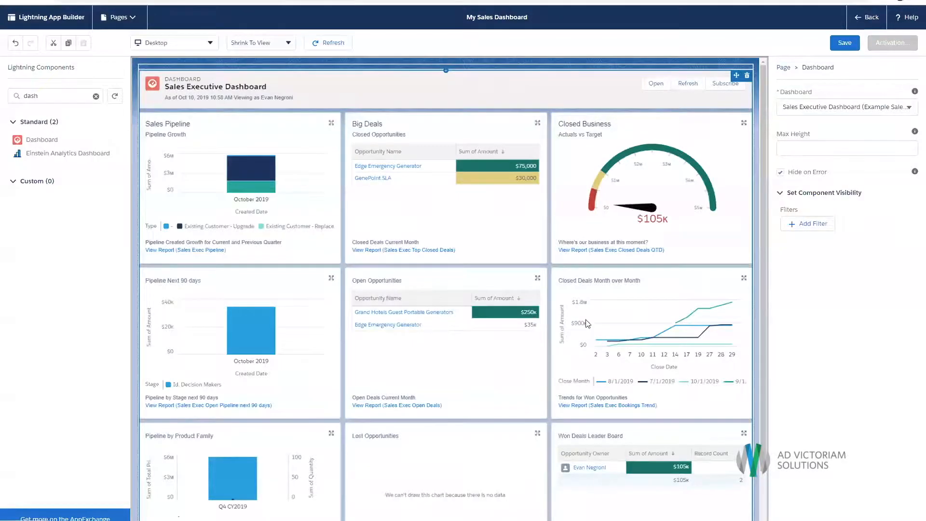
# - Activate My Sales Dashboard for all users without adding it to navigation menus
pyautogui.click(891, 43)
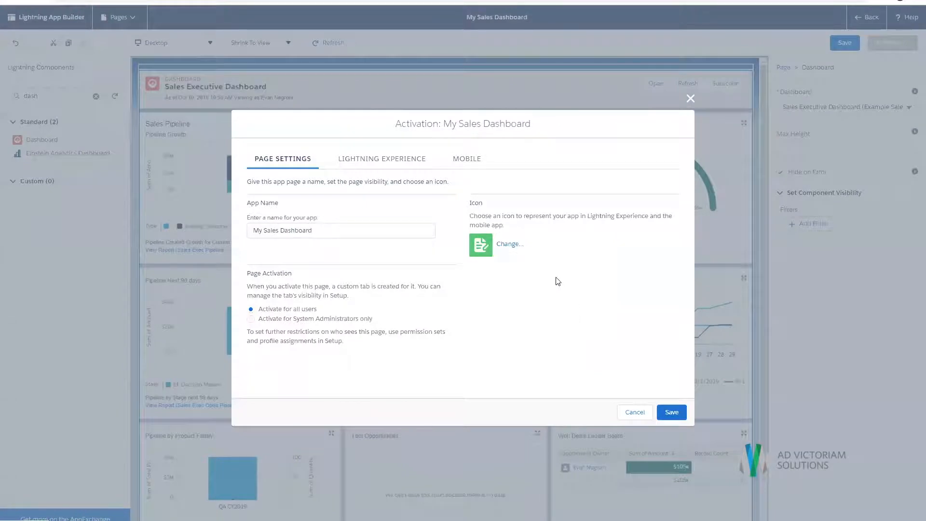
pyautogui.click(671, 412)
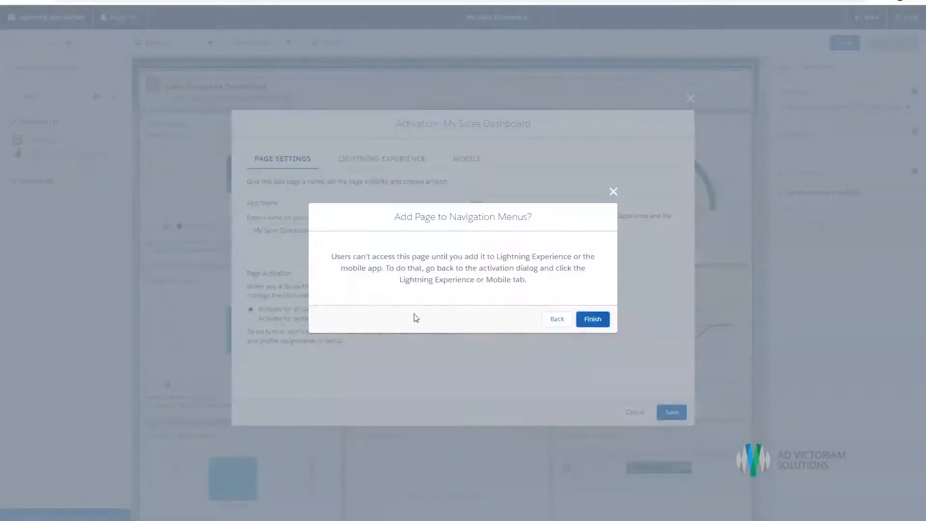
pyautogui.click(593, 319)
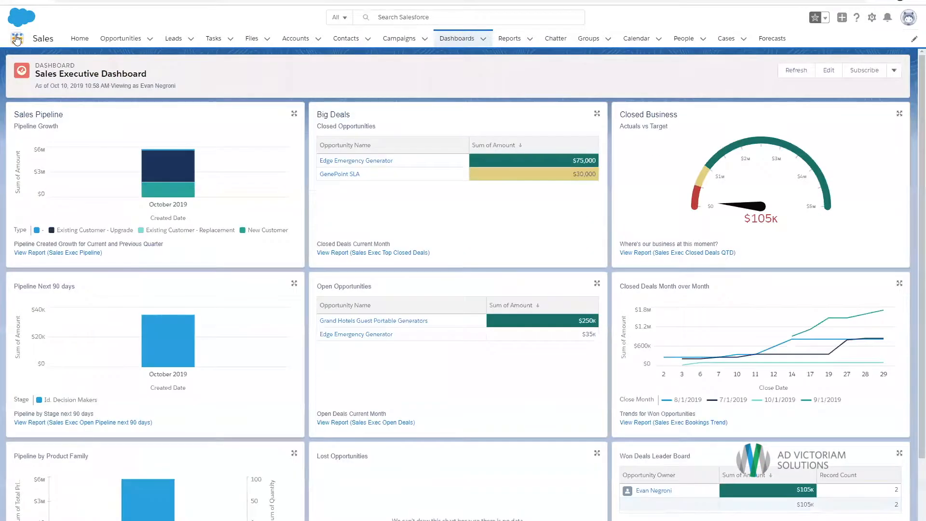
# - Search the App Launcher for 'sales' and open the My Sales Dashboard item
pyautogui.click(16, 38)
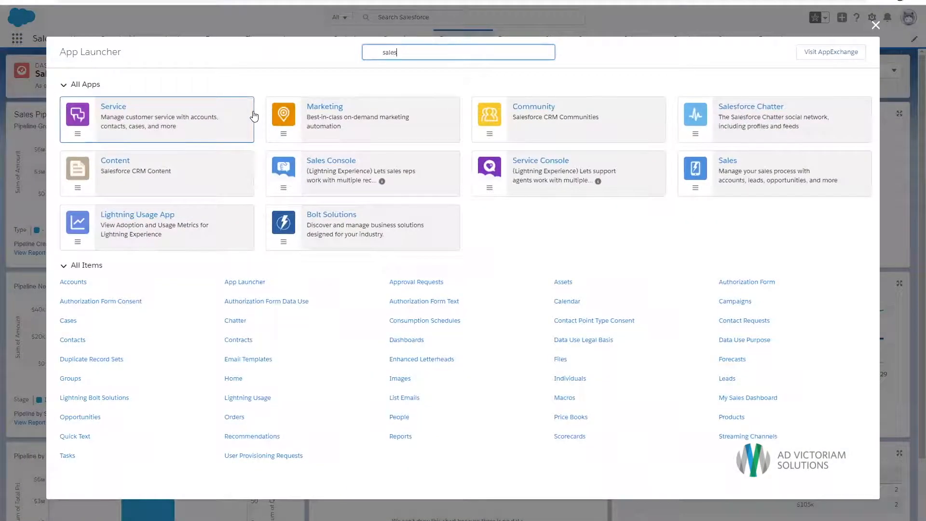
pyautogui.write('sales')
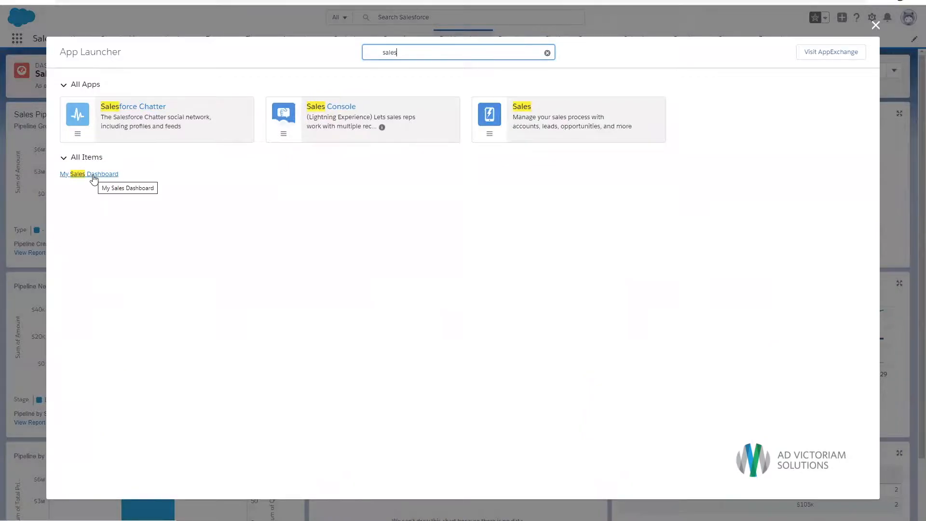
pyautogui.click(89, 173)
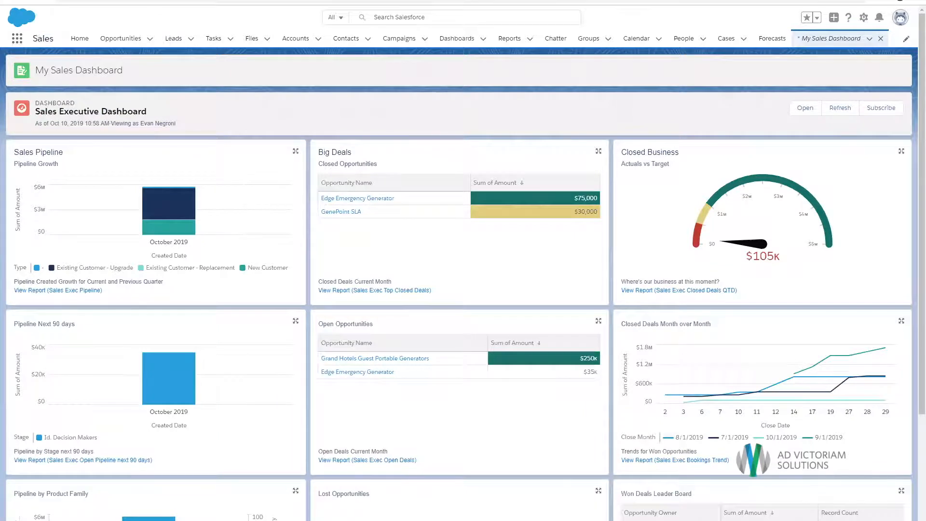
# - Find App Manager with a Quick Find search for 'app' and edit the LightningSales app
pyautogui.click(871, 17)
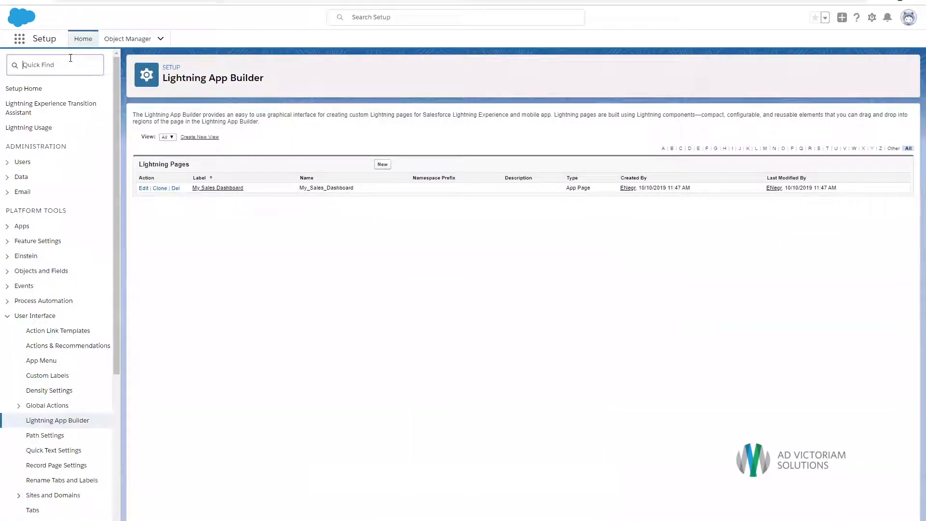
pyautogui.write('app')
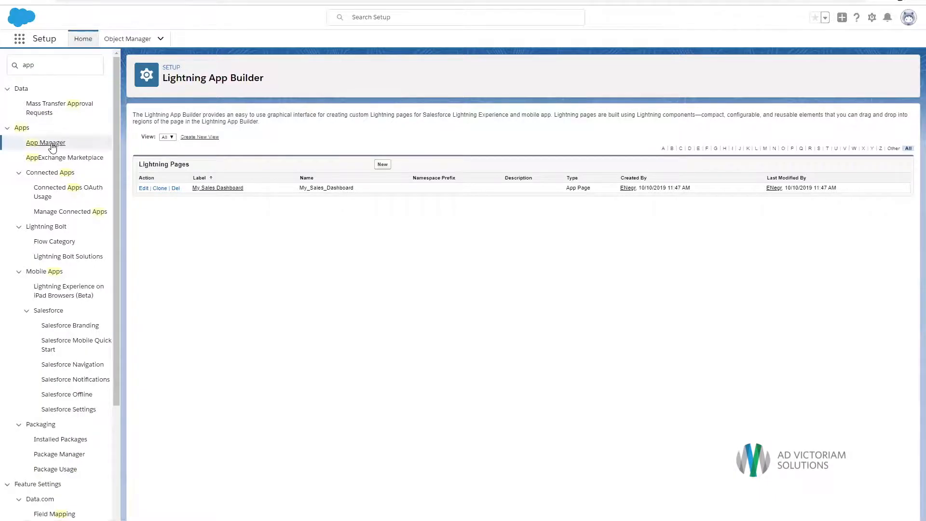
pyautogui.click(44, 142)
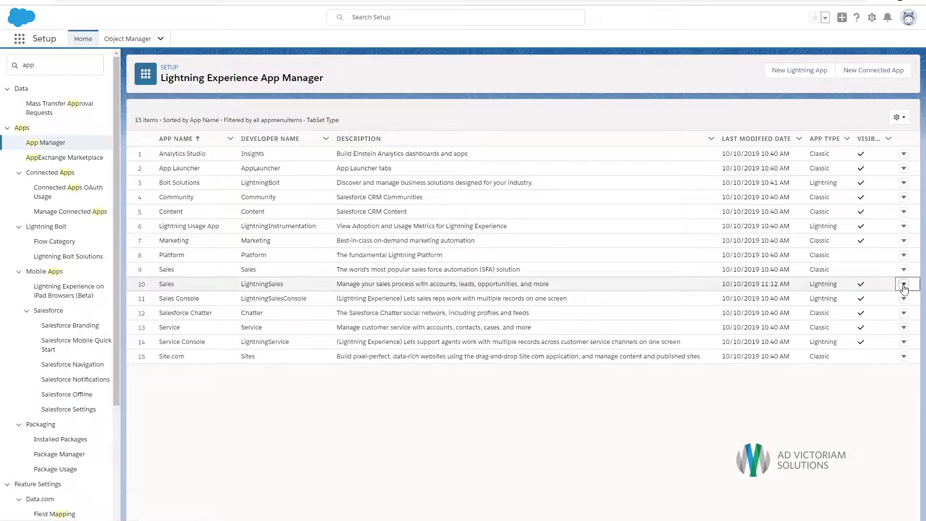
pyautogui.click(903, 284)
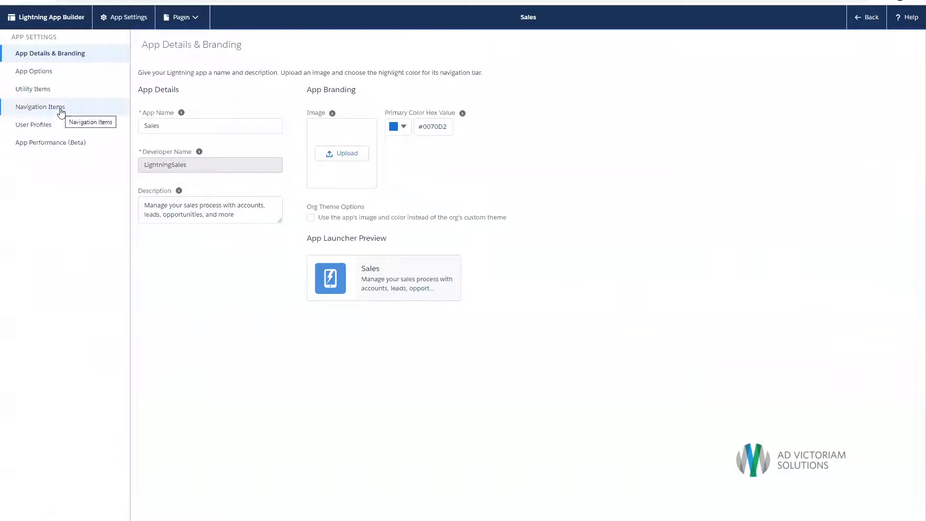
# - Add My Sales Dashboard to the Sales app's navigation items after Home and save
pyautogui.click(41, 106)
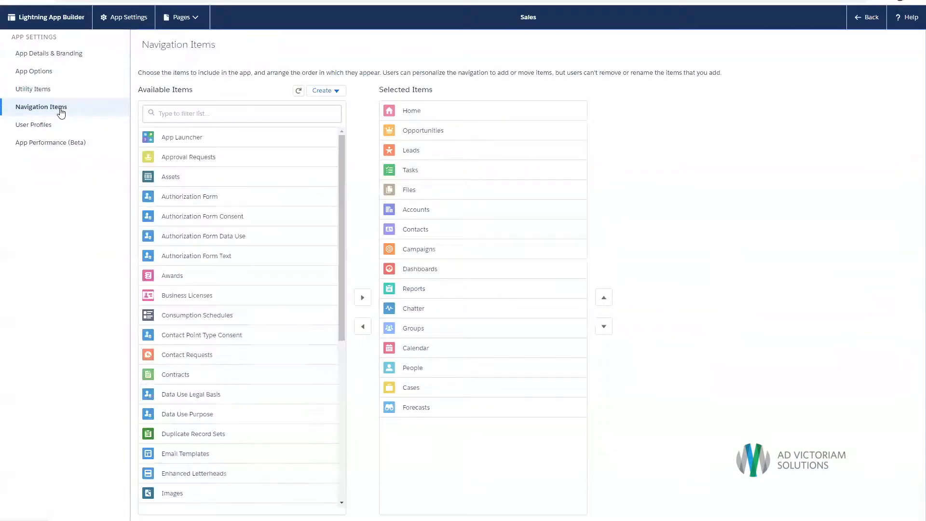
pyautogui.click(241, 113)
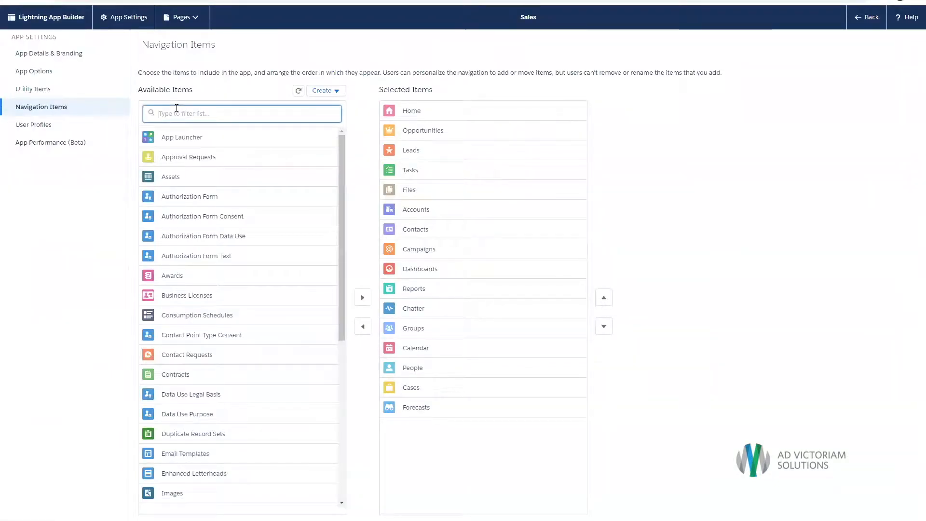
pyautogui.write('sales')
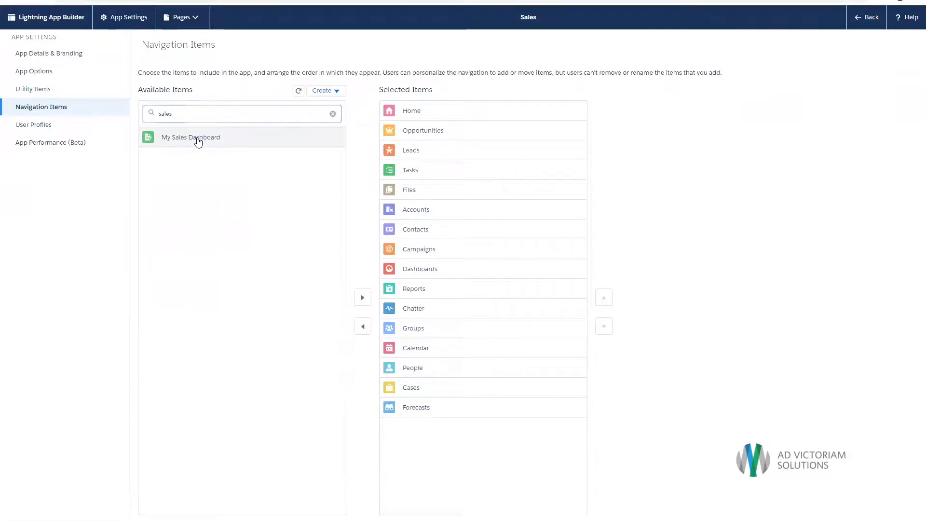
pyautogui.moveTo(362, 297)
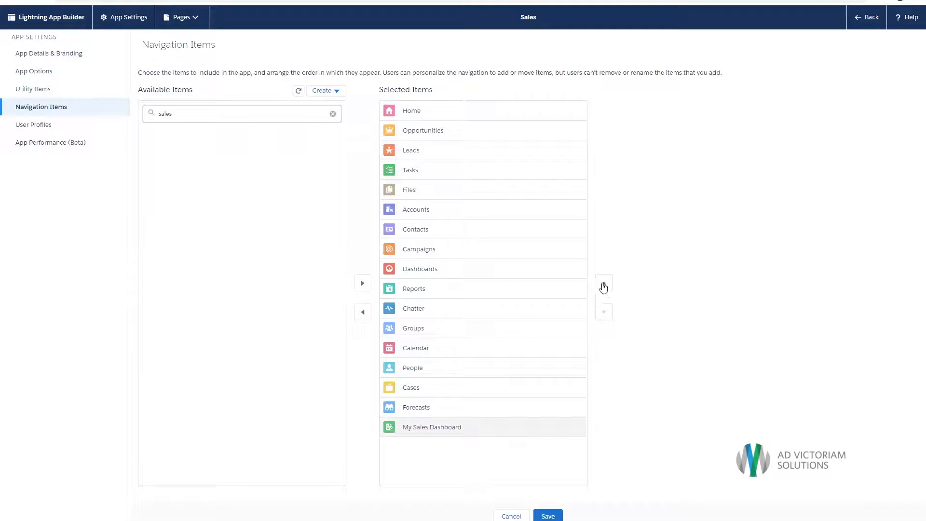
pyautogui.click(603, 282)
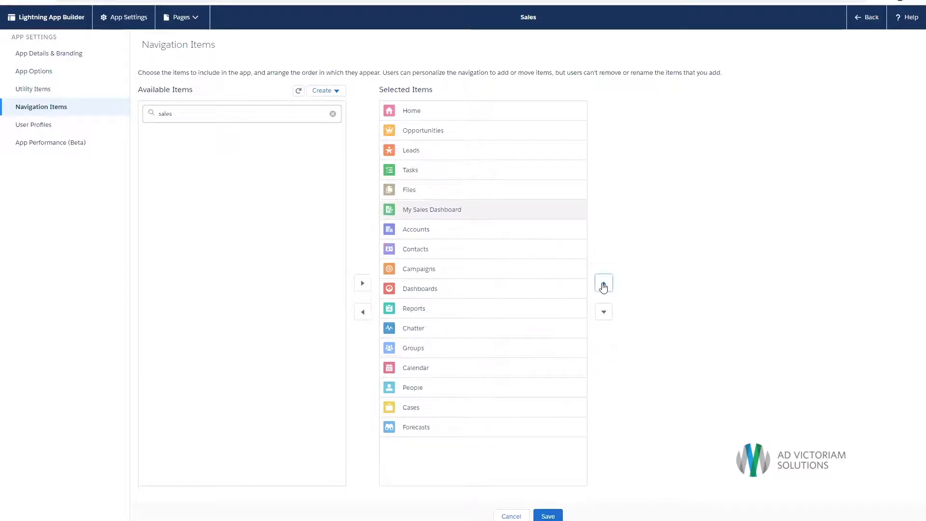
pyautogui.click(603, 282)
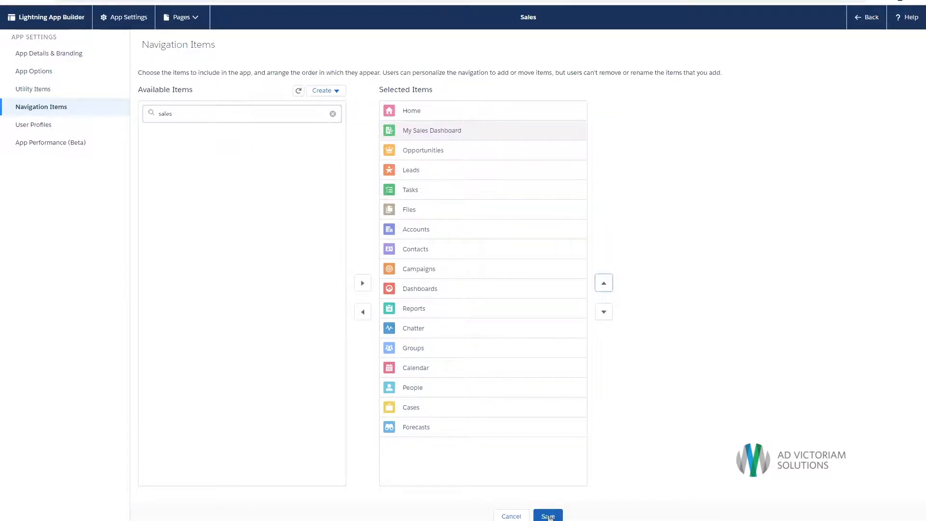
pyautogui.click(548, 516)
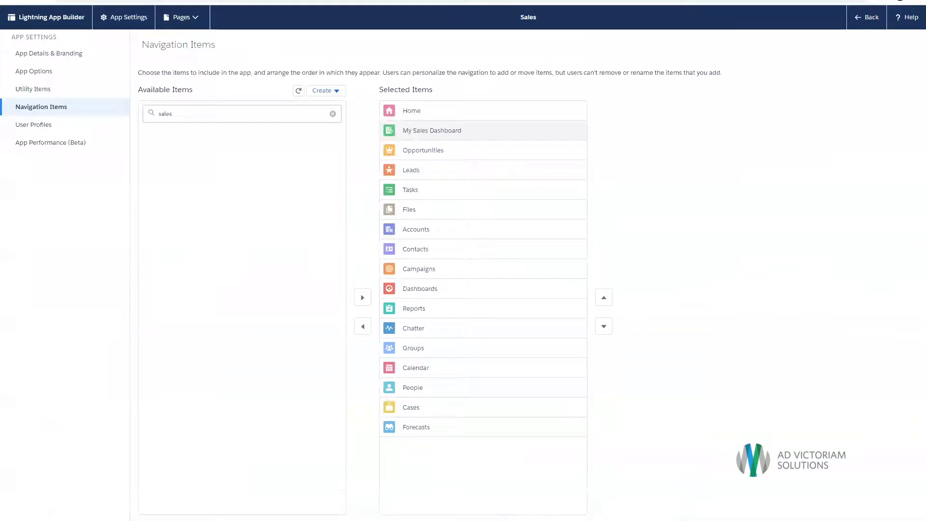
pyautogui.moveTo(622, 33)
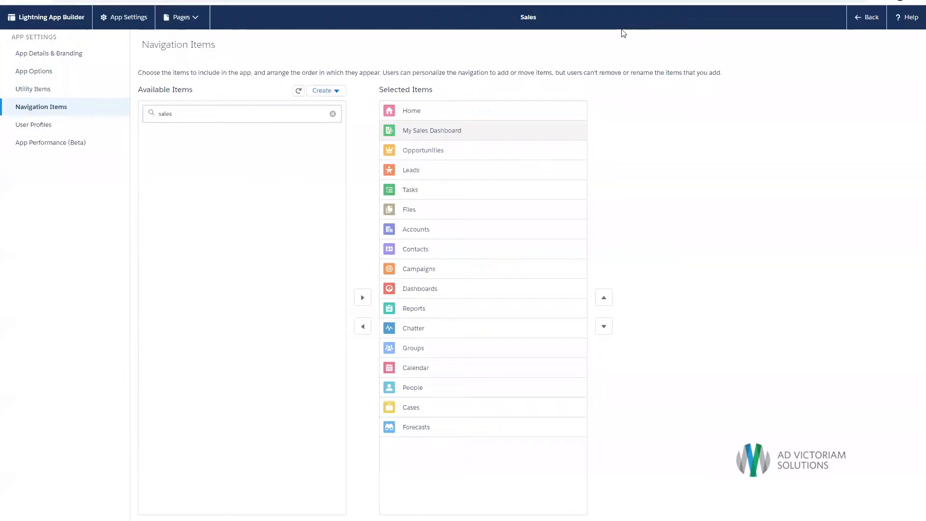
pyautogui.moveTo(643, 91)
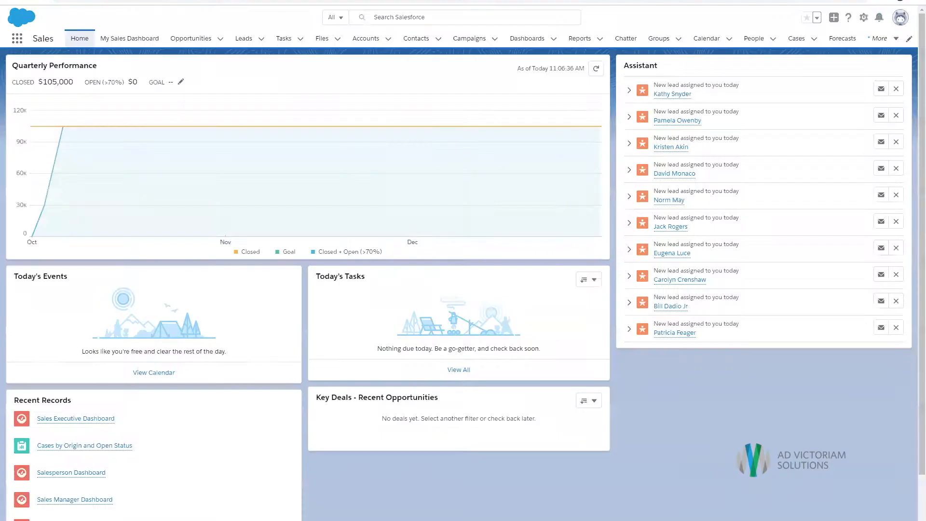
pyautogui.moveTo(129, 38)
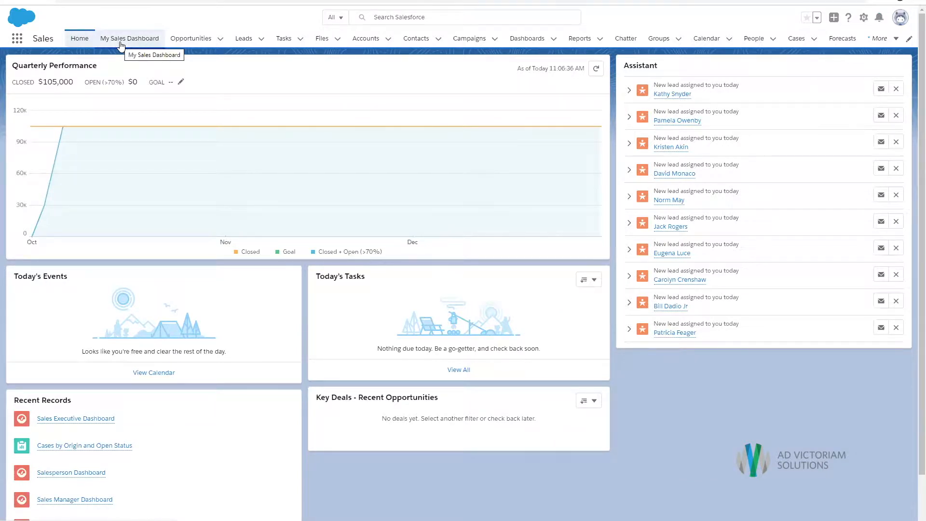
# - Open the new My Sales Dashboard tab in the Sales app navigation bar
pyautogui.click(129, 37)
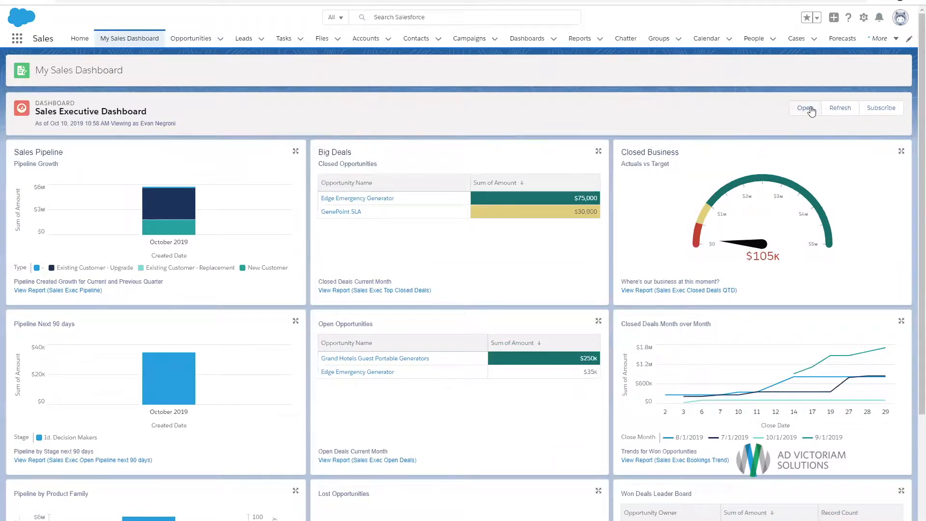
pyautogui.moveTo(734, 111)
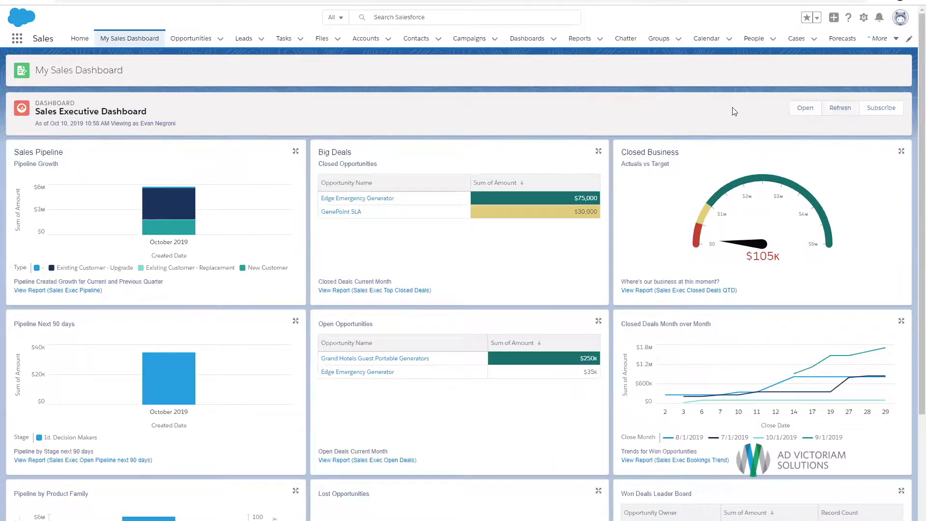
pyautogui.moveTo(518, 107)
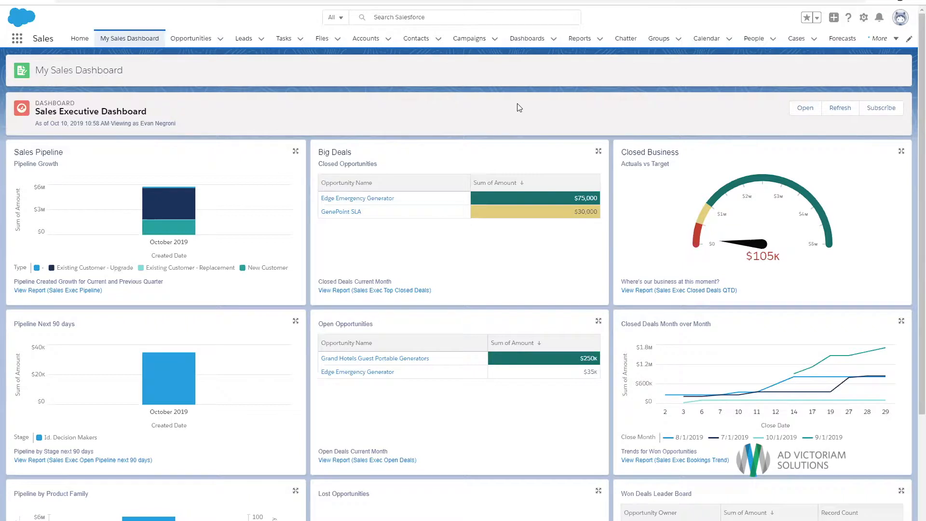
pyautogui.moveTo(518, 107)
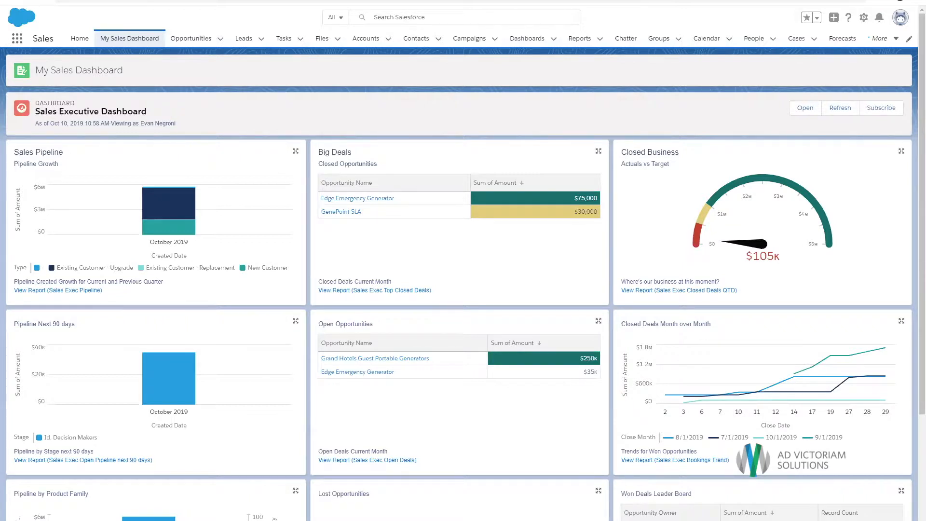